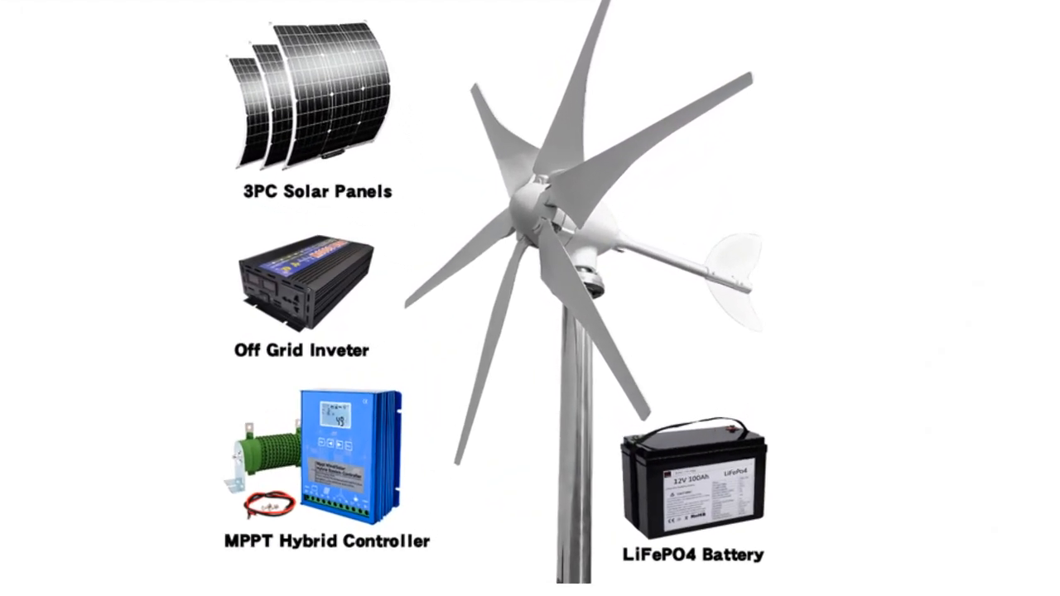
- Watch the wind turbine and wind-solar hybrid kit slideshow until the Subscribe end card animates
scroll("down", 3)
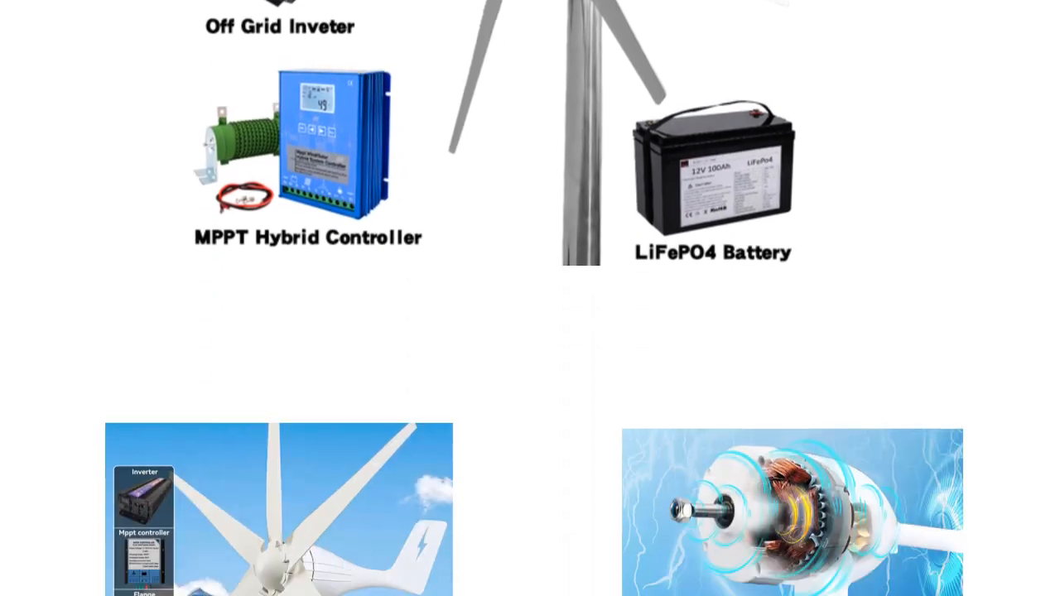
scroll("down", 3)
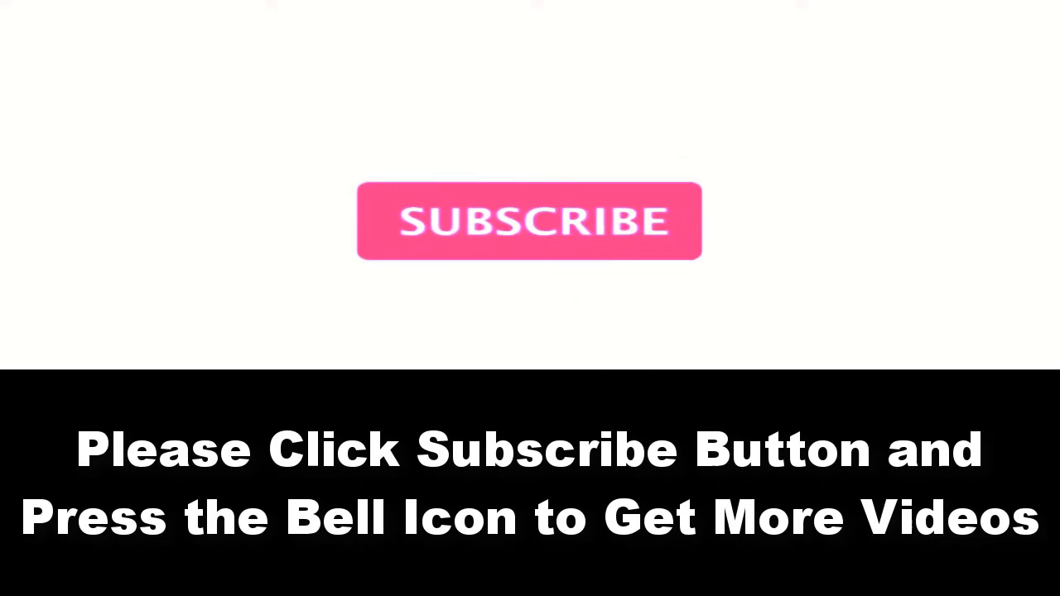
left_click(528, 221)
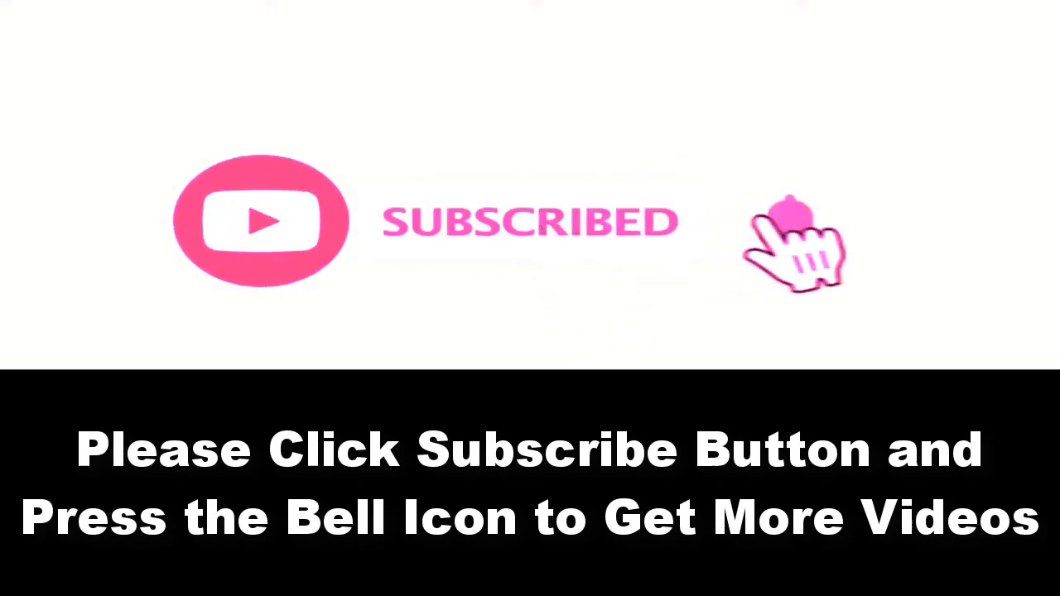